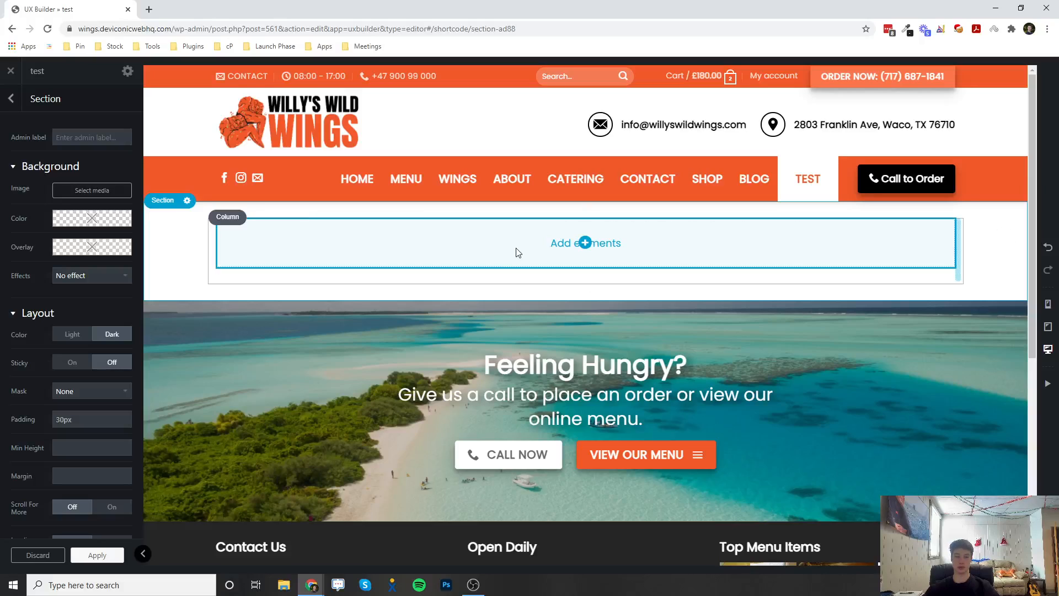
pyautogui.moveTo(544, 245)
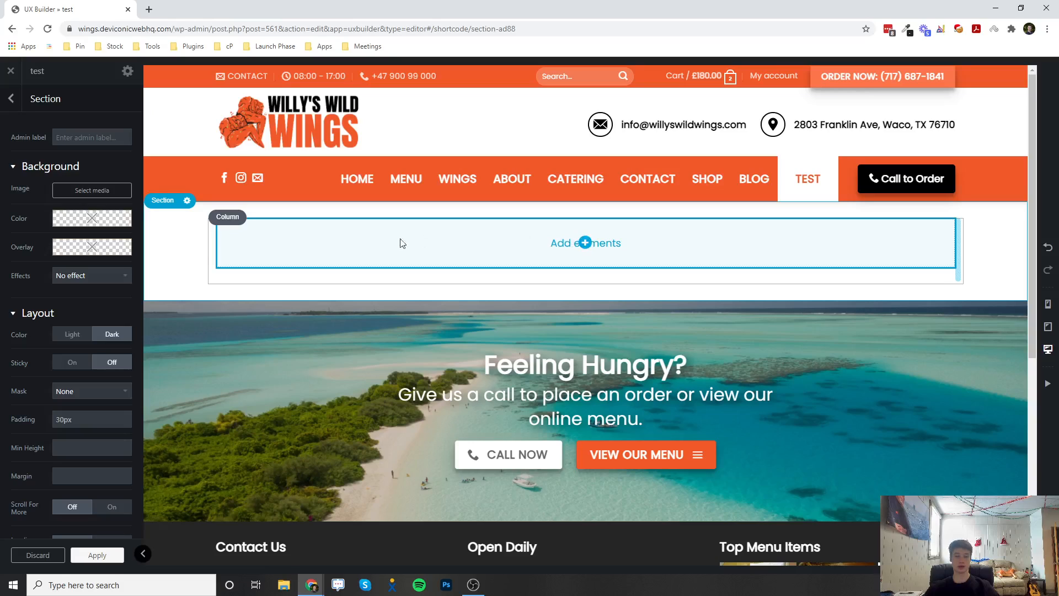
pyautogui.moveTo(419, 256)
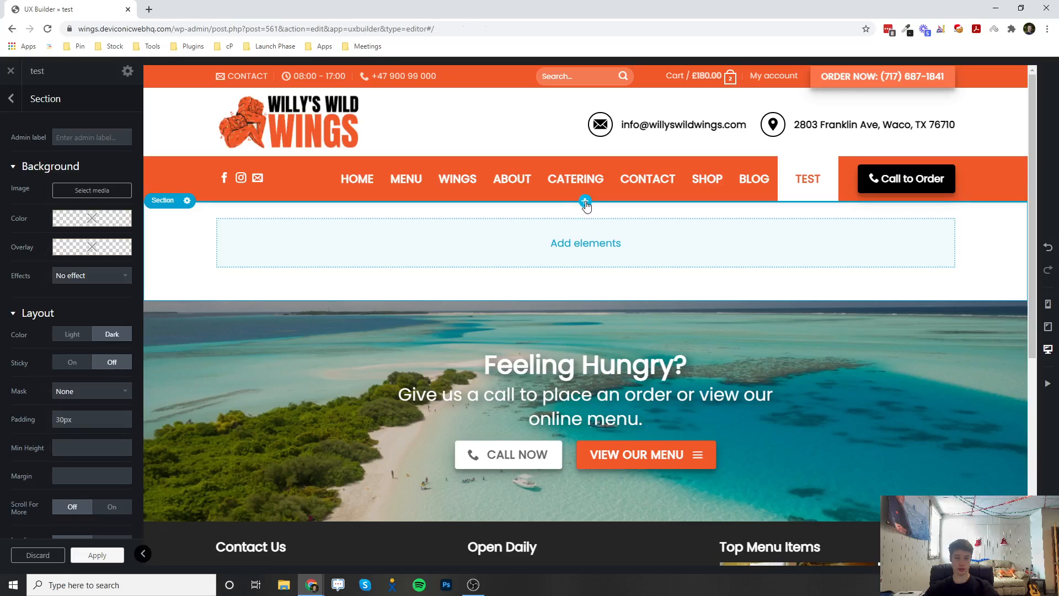
# Add a Banner element from the Content group into the empty section
pyautogui.click(585, 201)
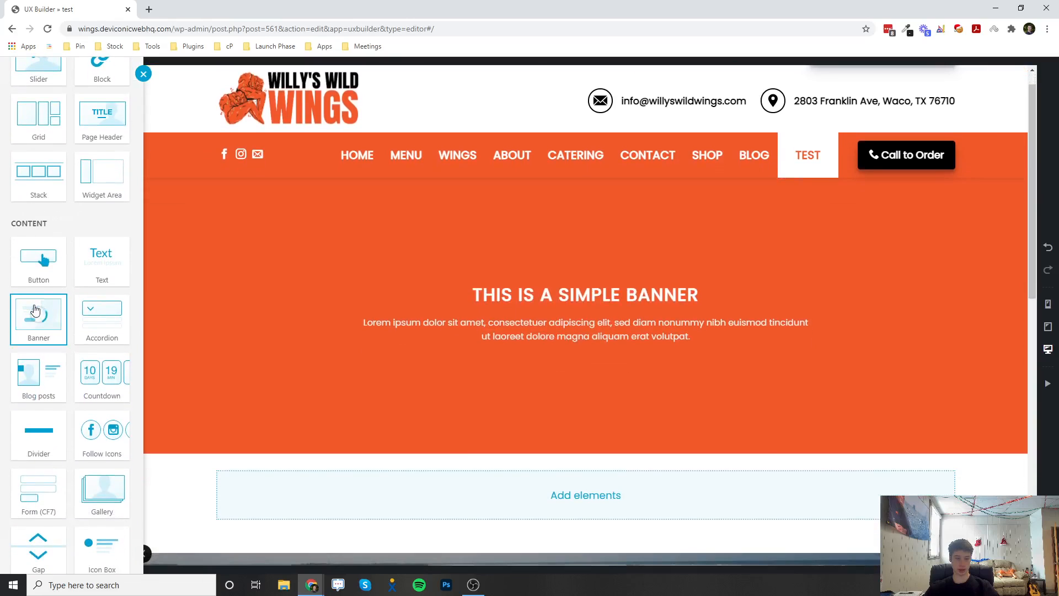
pyautogui.click(38, 317)
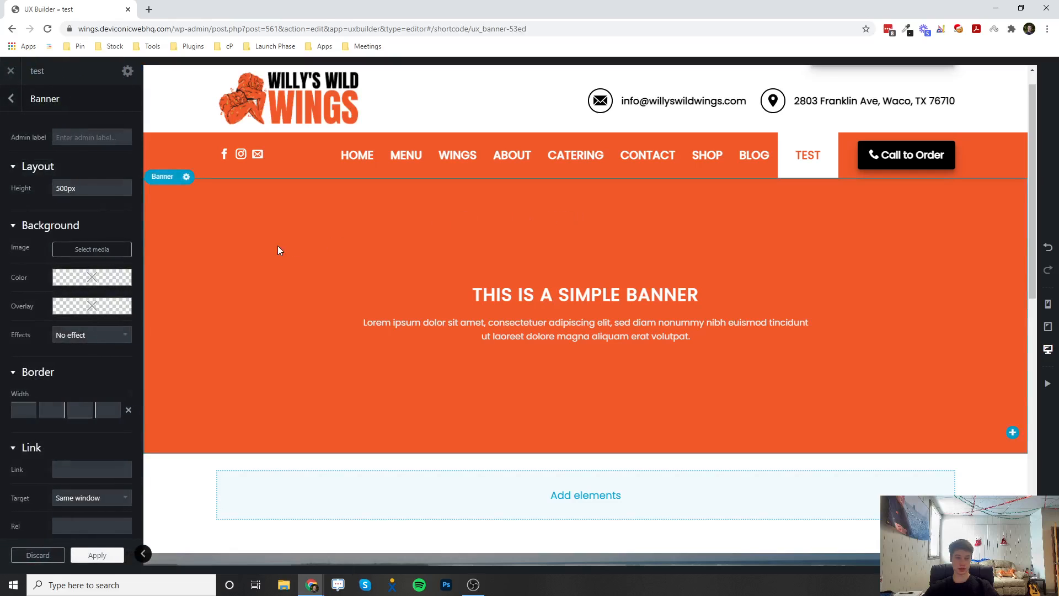
pyautogui.click(91, 188)
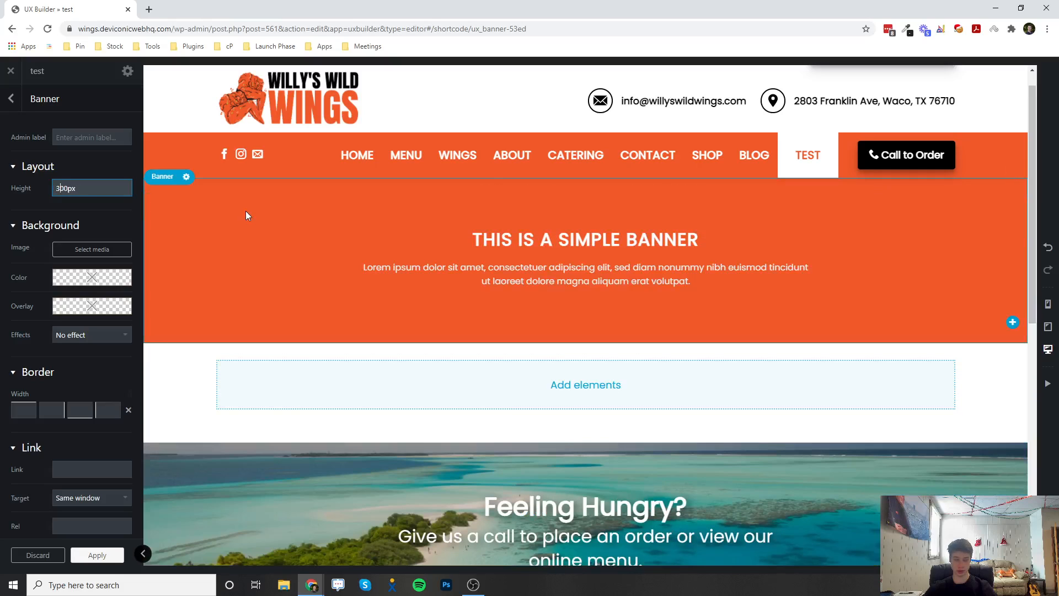
pyautogui.write('700px')
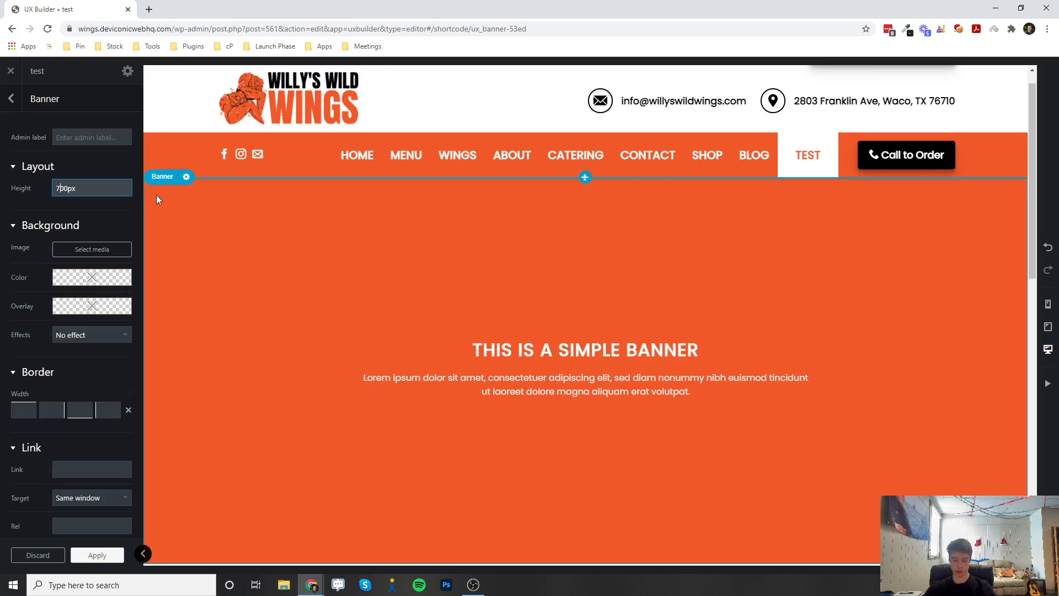
pyautogui.write('500px')
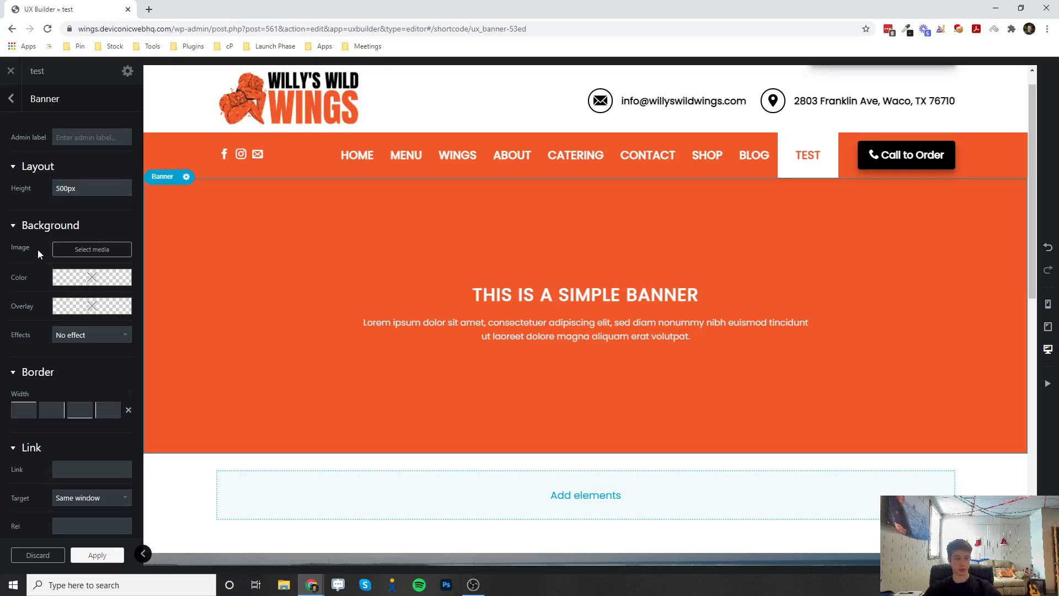
pyautogui.click(91, 277)
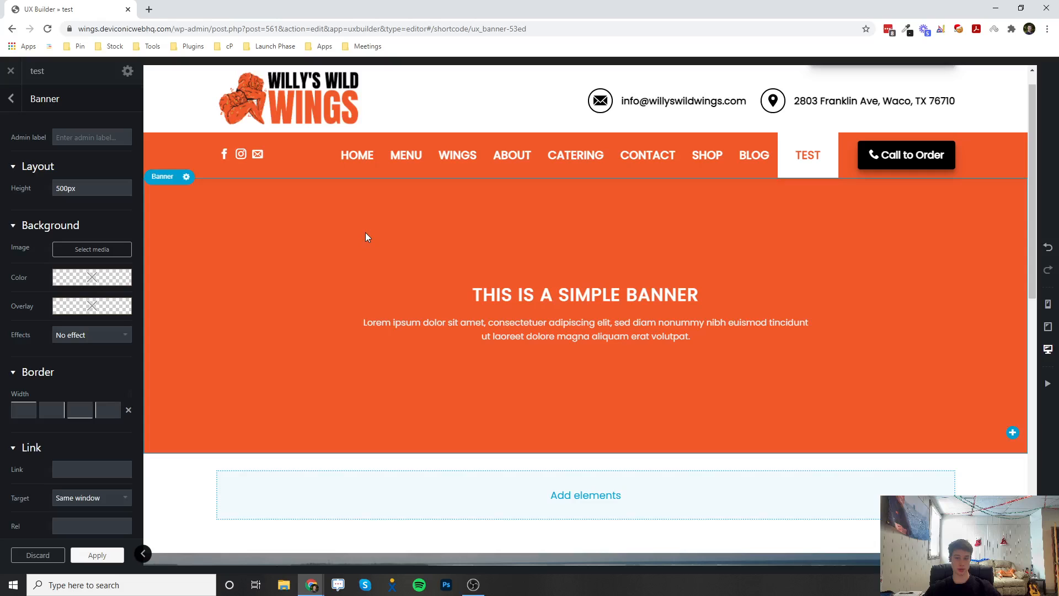
pyautogui.moveTo(86, 251)
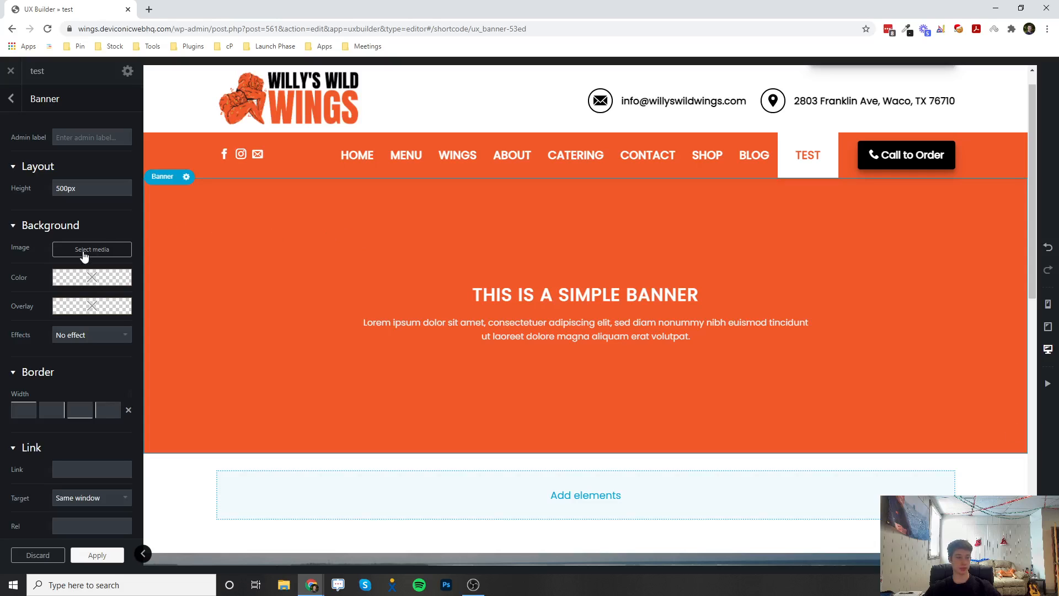
# Set the wings and mac-and-cheese photo from the Media Library as the banner background
pyautogui.click(92, 250)
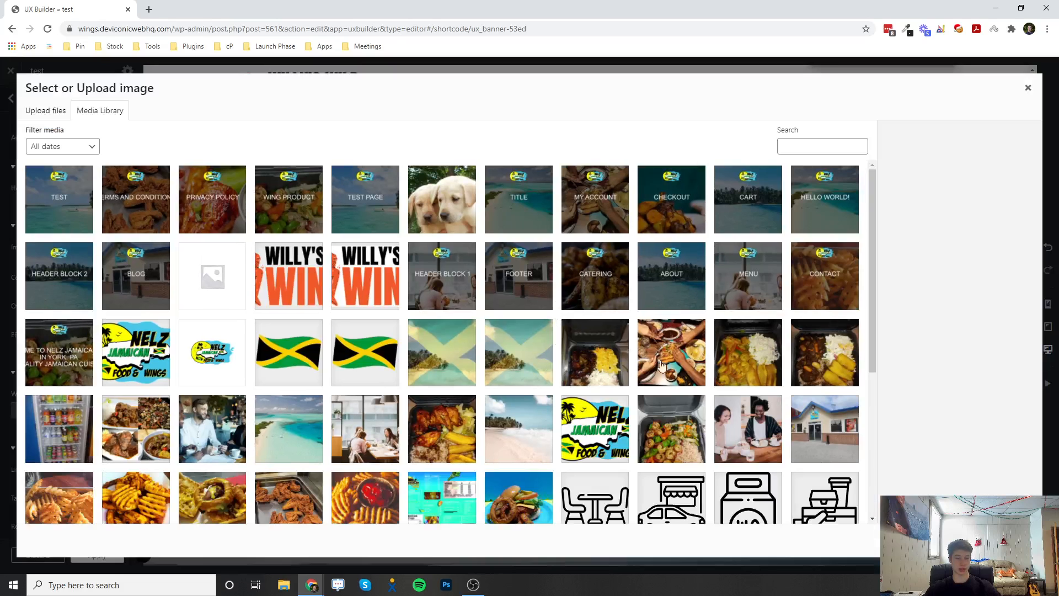
pyautogui.click(595, 352)
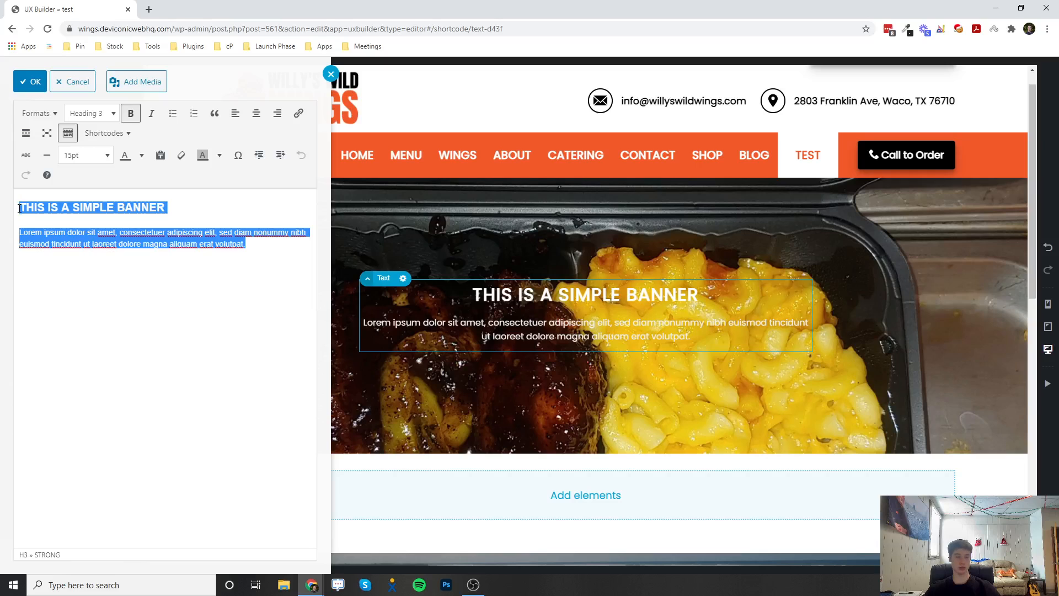
# Cancel the text editor unchanged and select the banner's Text Box element
pyautogui.click(30, 81)
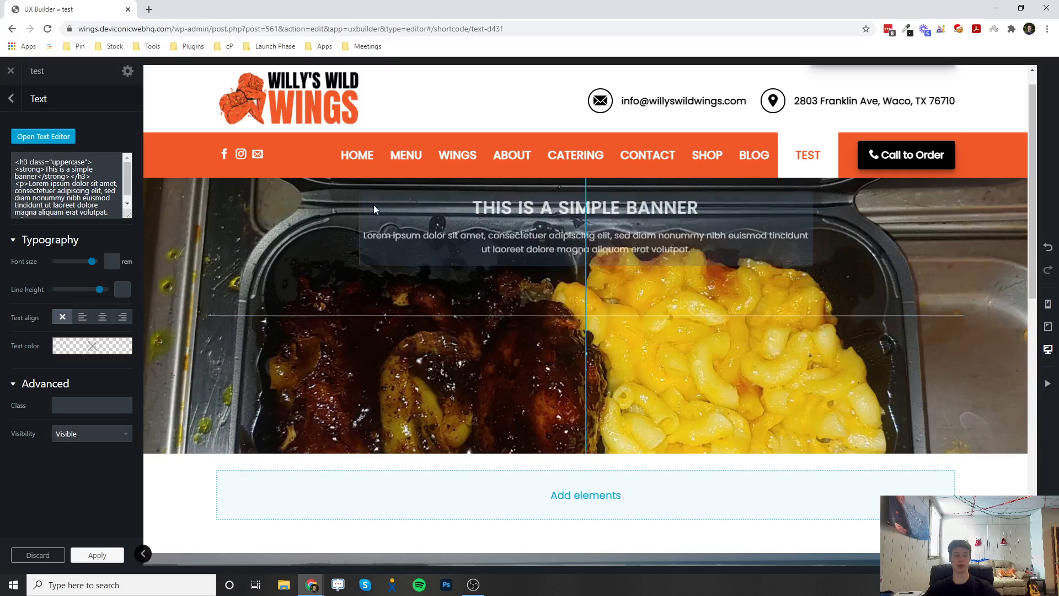
pyautogui.click(506, 336)
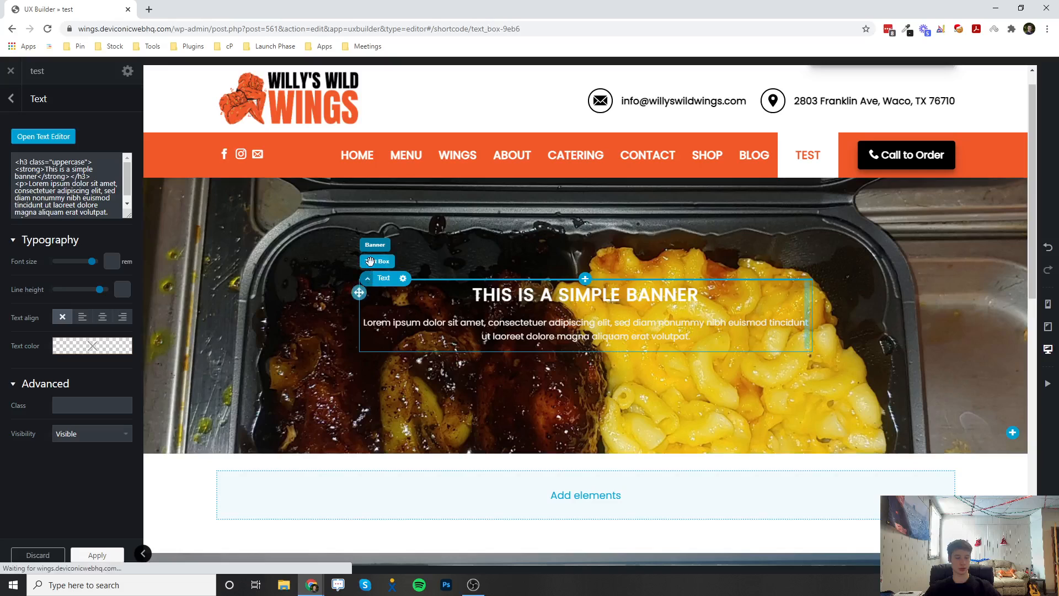
# Return to the Banner settings and set an overlay at about 42% opacity
pyautogui.click(375, 245)
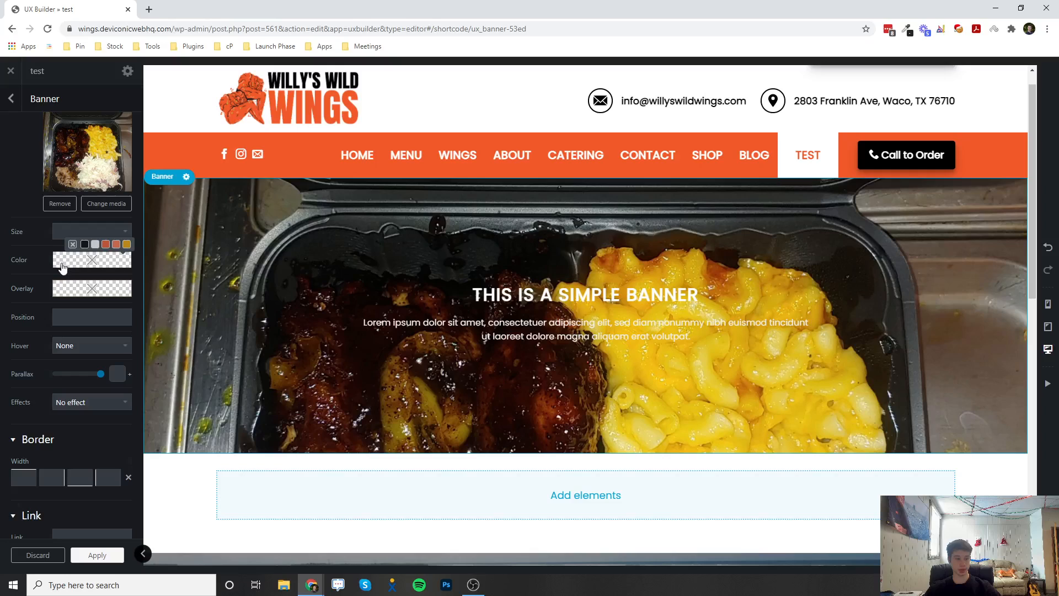
pyautogui.click(91, 260)
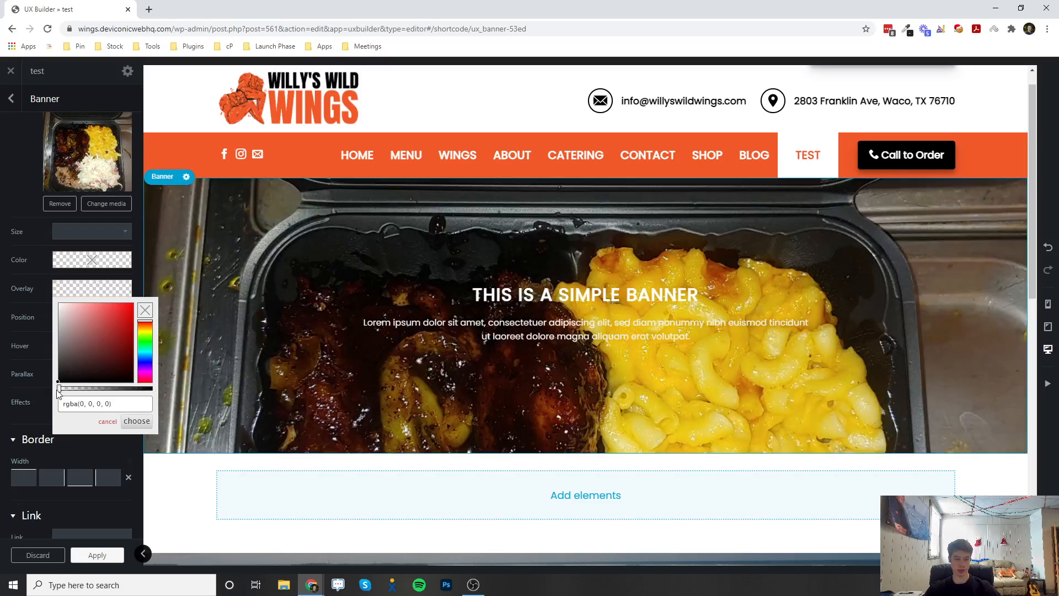
pyautogui.moveTo(60, 388); pyautogui.dragTo(91, 387)
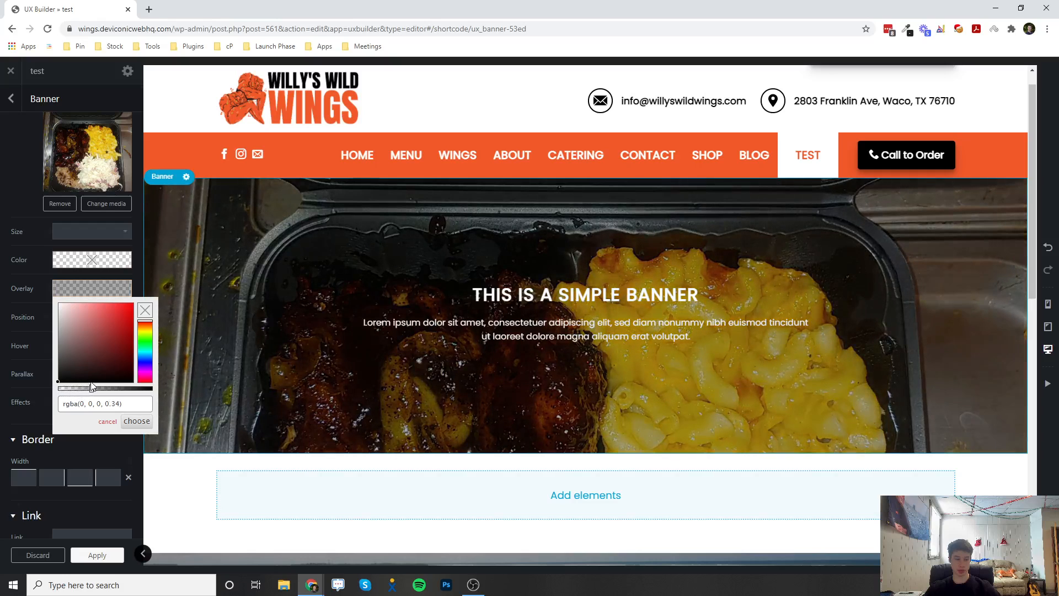
pyautogui.moveTo(91, 387); pyautogui.dragTo(113, 387)
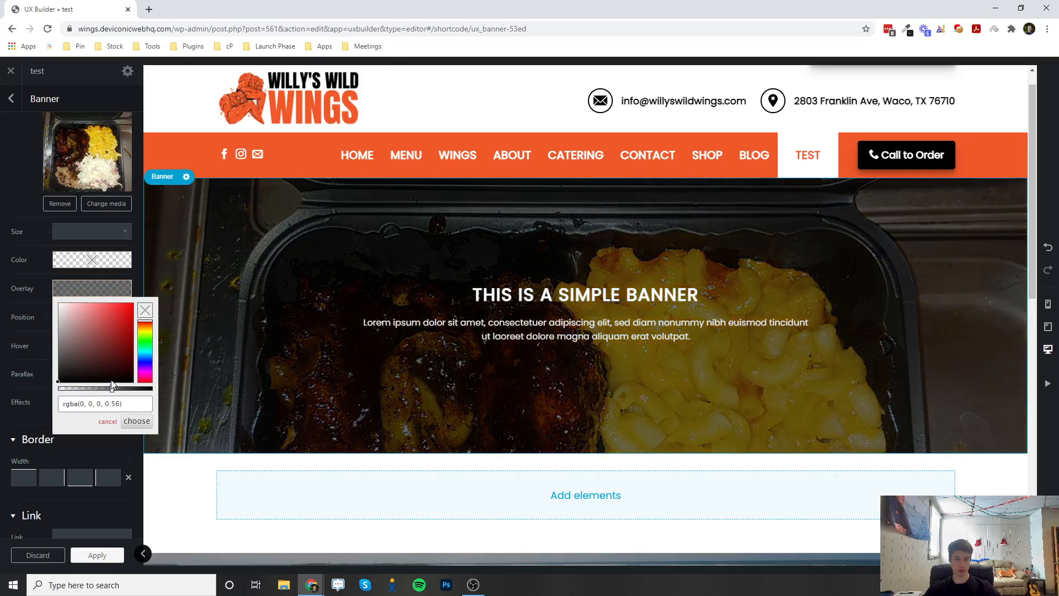
pyautogui.moveTo(112, 385); pyautogui.dragTo(104, 385)
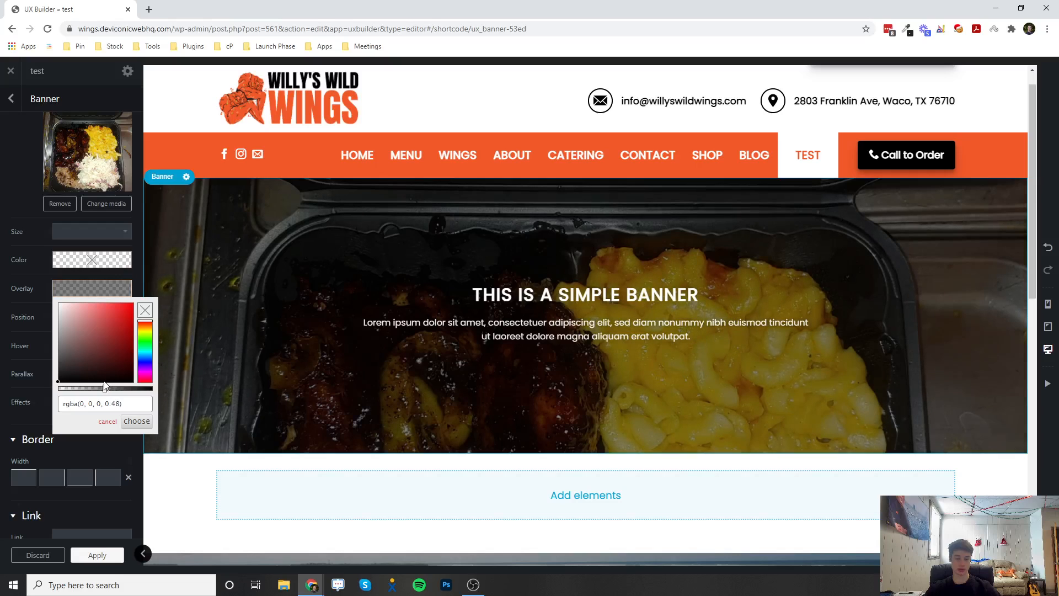
pyautogui.moveTo(105, 388); pyautogui.dragTo(99, 388)
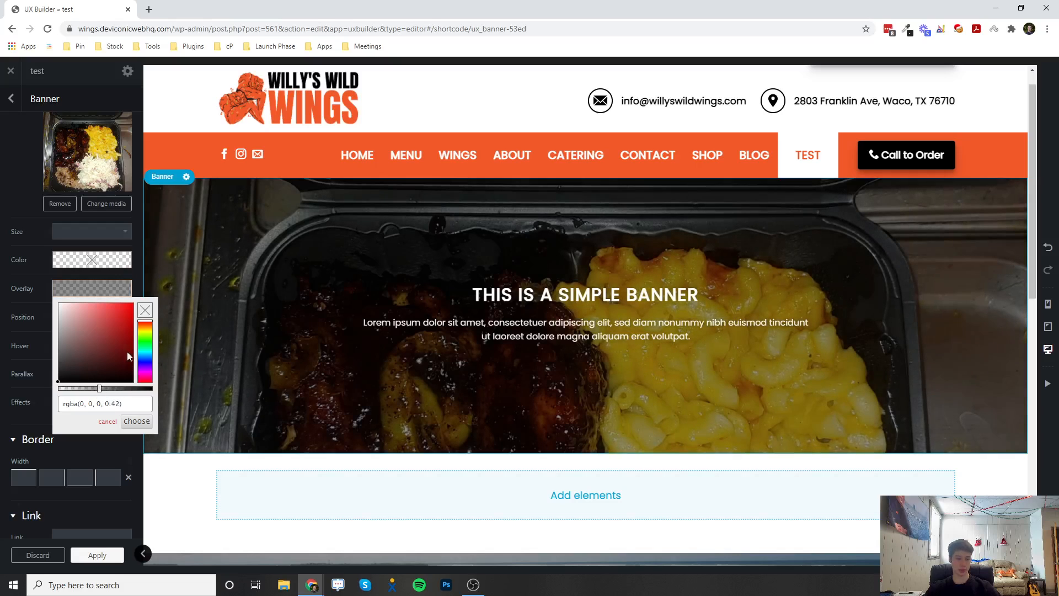
# Tint the overlay green and close the colour picker
pyautogui.click(106, 315)
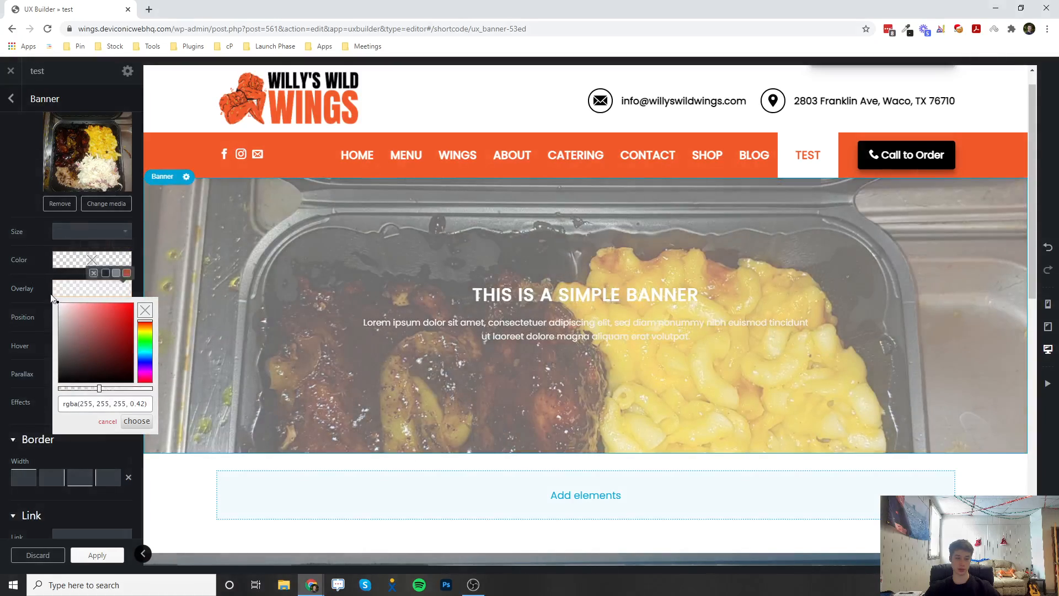
pyautogui.click(144, 345)
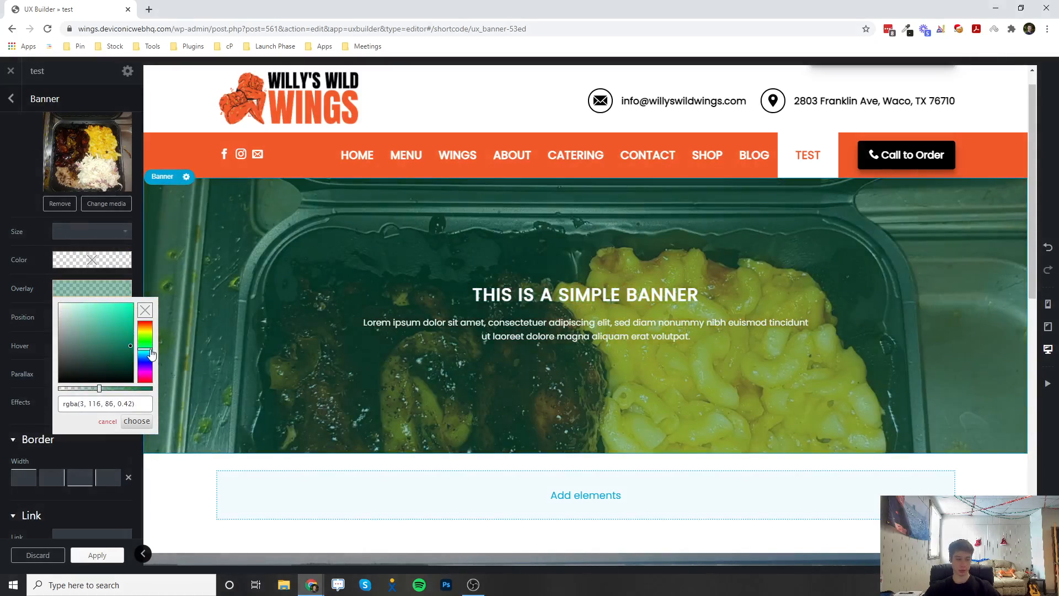
pyautogui.click(136, 421)
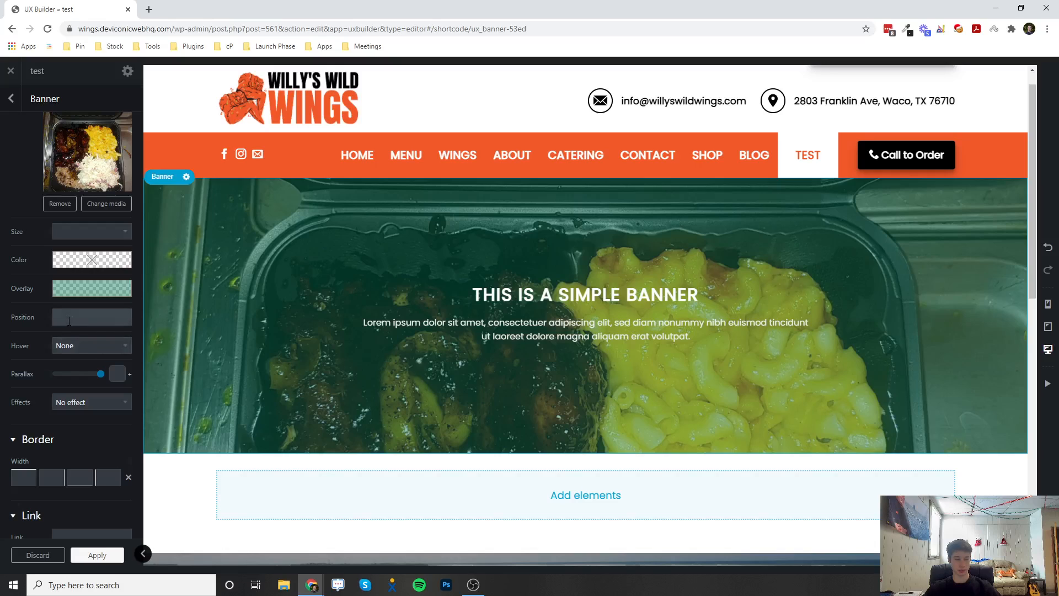
pyautogui.scroll(-3)
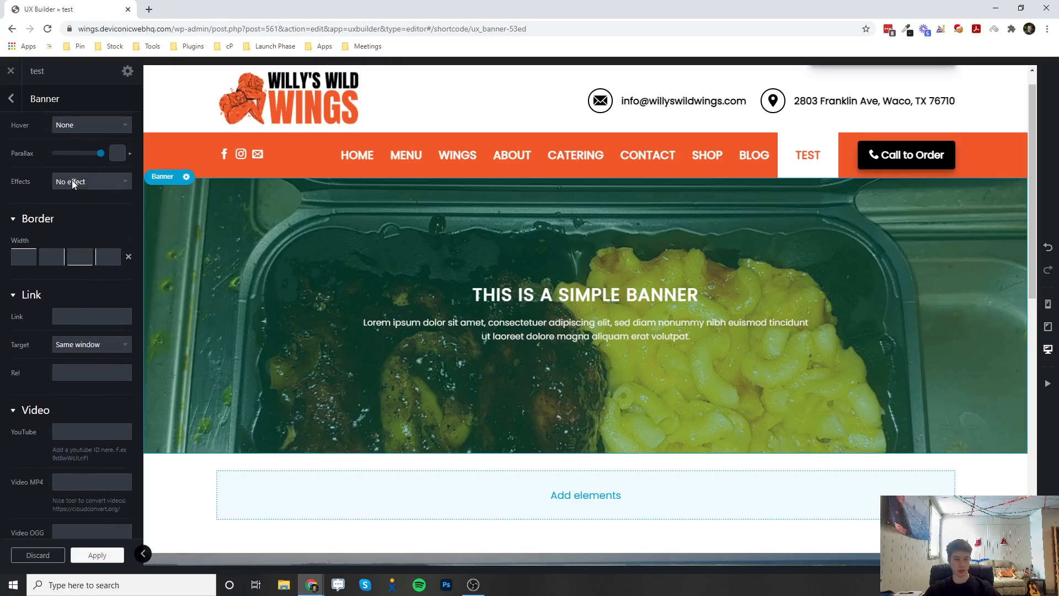
pyautogui.click(91, 181)
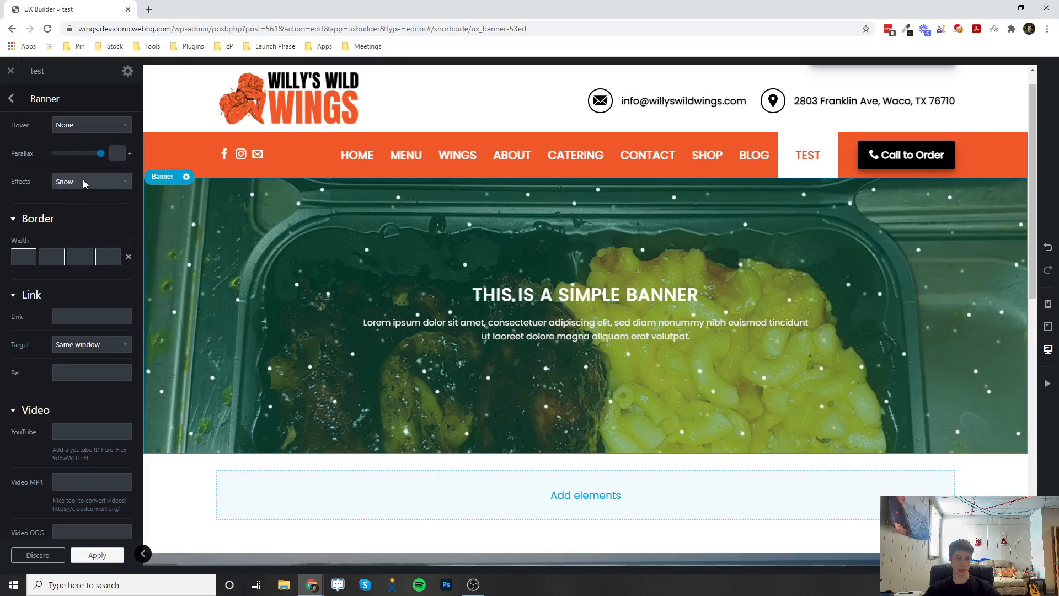
pyautogui.click(91, 181)
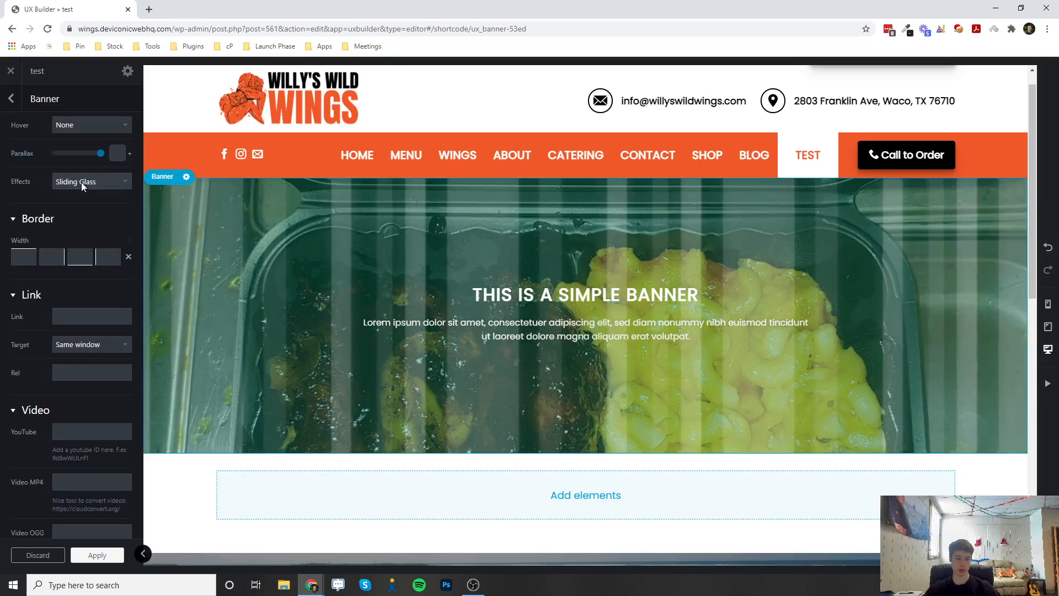
pyautogui.click(91, 181)
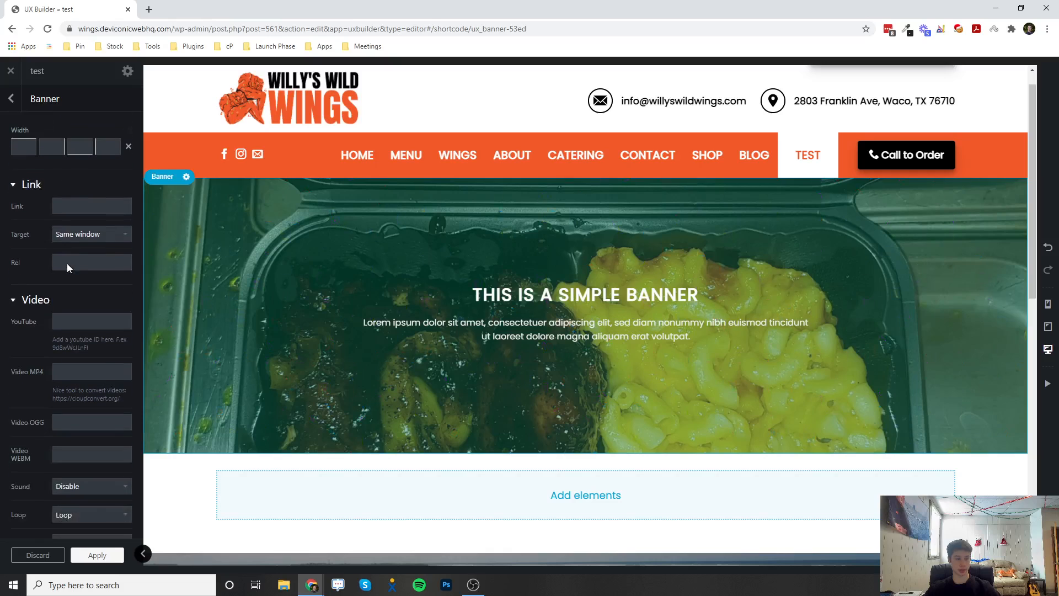
pyautogui.scroll(-3)
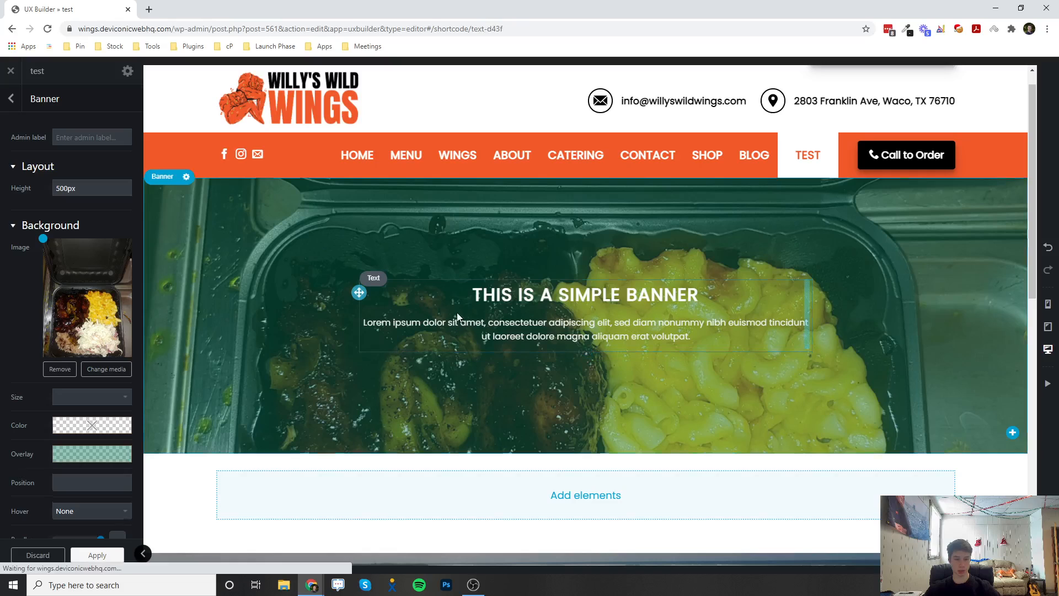
# Select the banner's Text Box and try the Circle style before keeping Normal
pyautogui.click(585, 321)
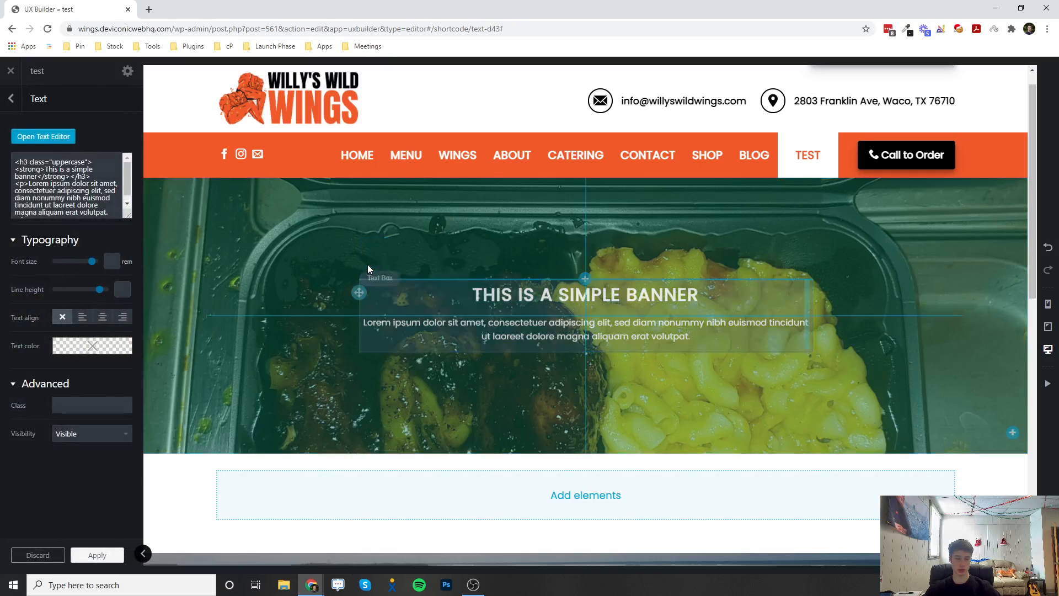
pyautogui.click(380, 278)
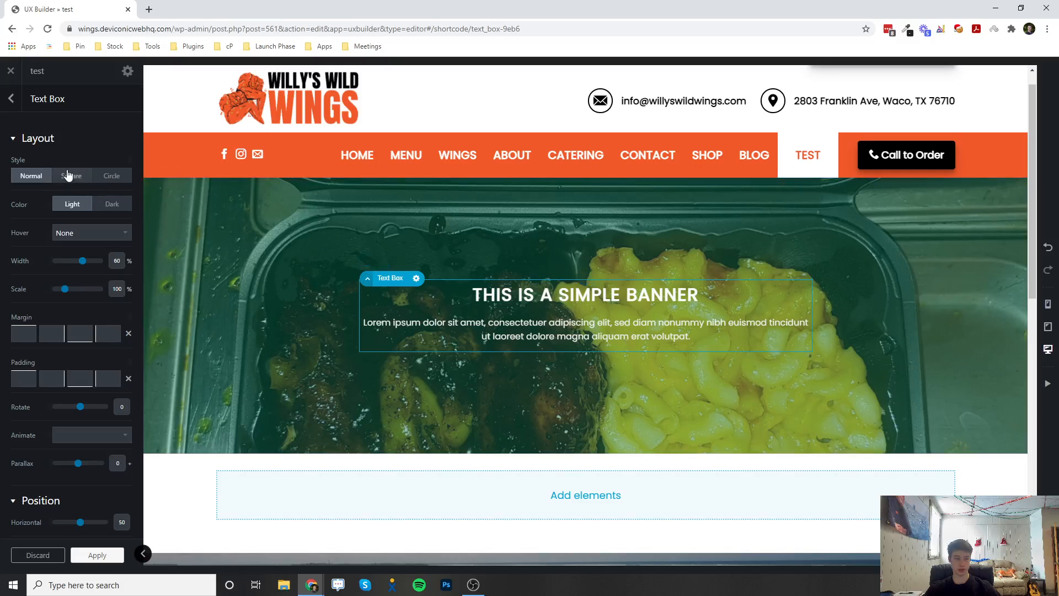
pyautogui.click(111, 175)
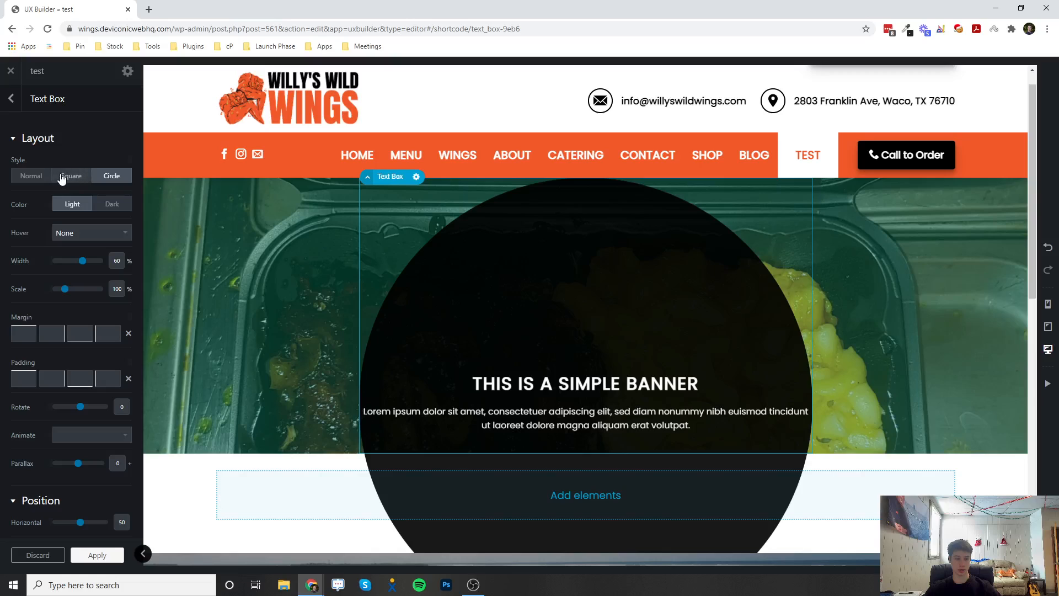
pyautogui.click(30, 176)
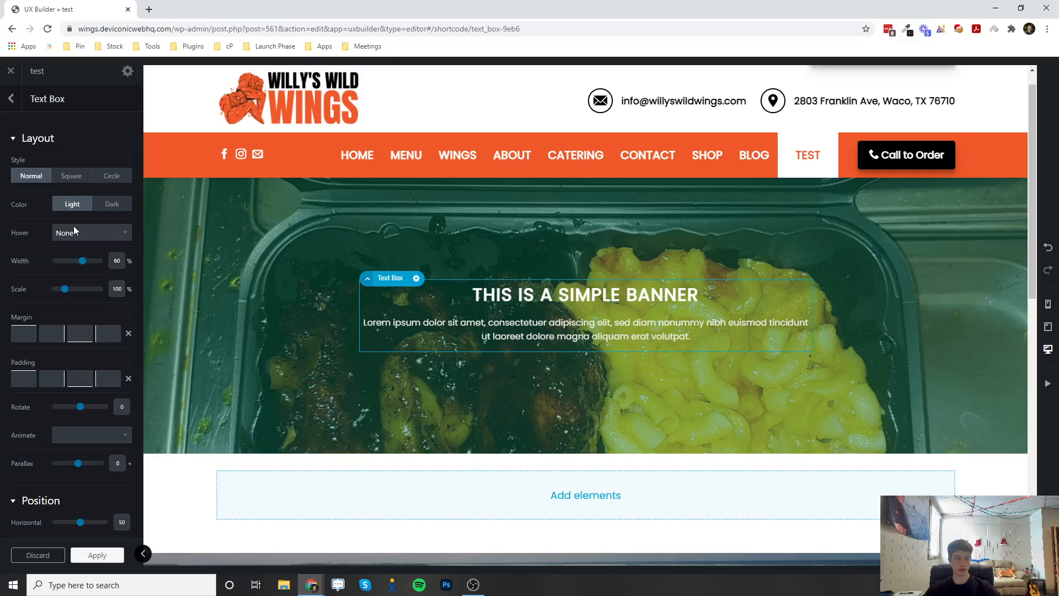
pyautogui.moveTo(40, 268)
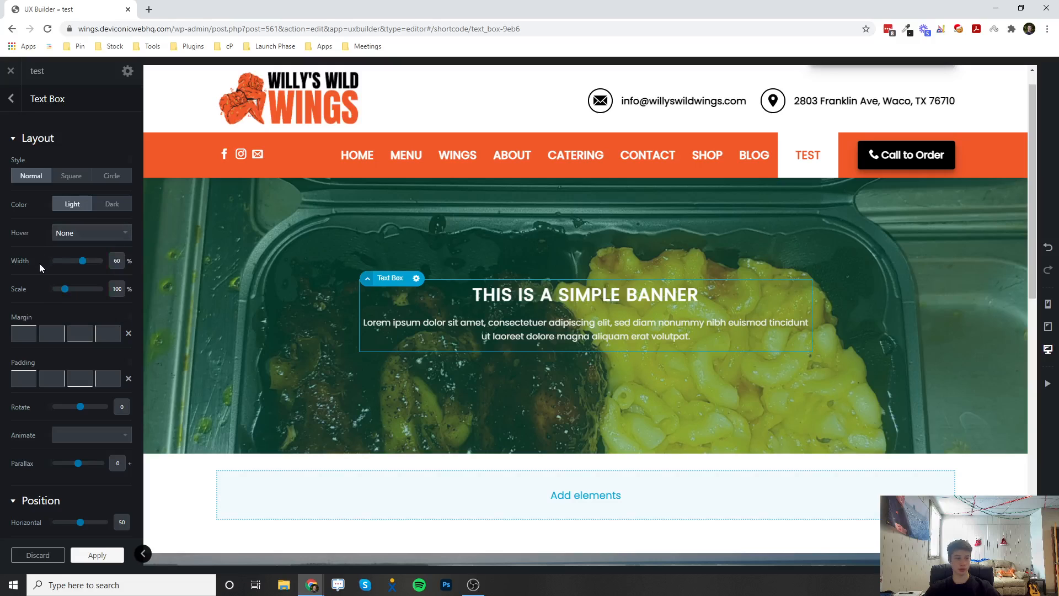
# Set the text box Width to about 51% and Scale to about 148%
pyautogui.moveTo(83, 260); pyautogui.dragTo(80, 259)
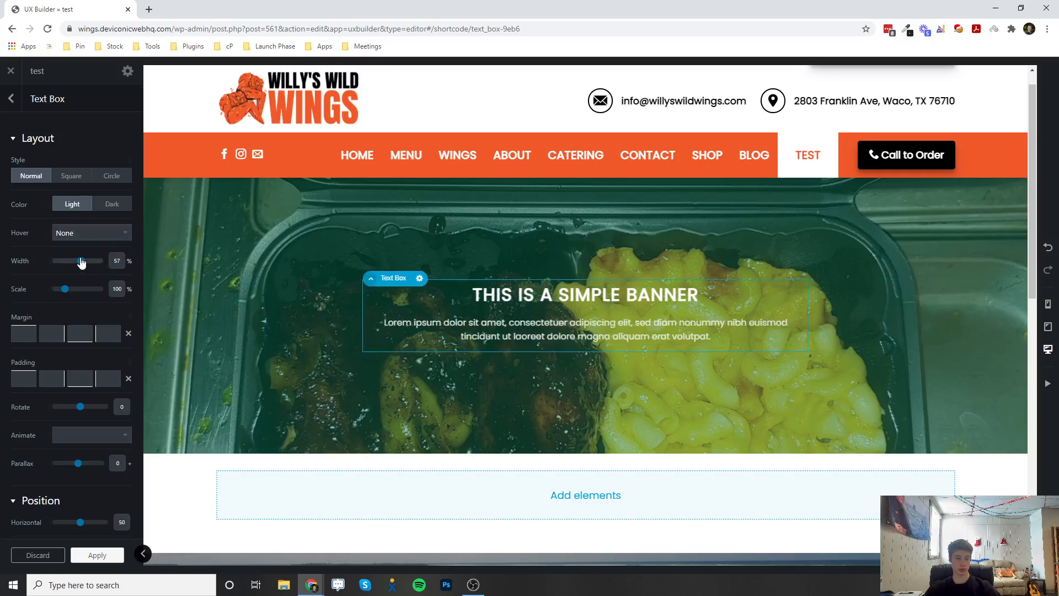
pyautogui.moveTo(79, 260); pyautogui.dragTo(79, 260)
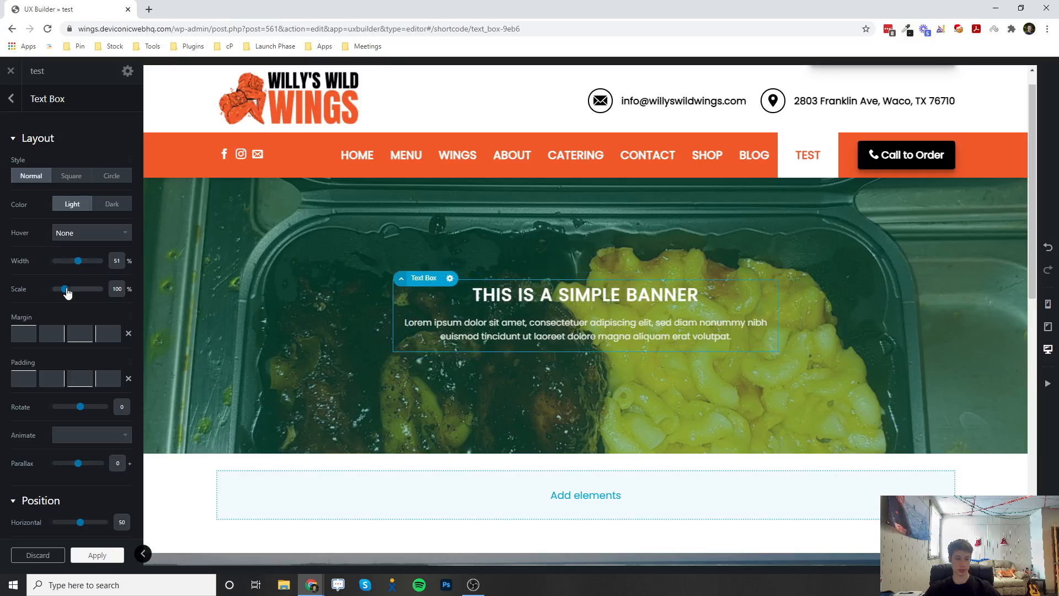
pyautogui.moveTo(67, 289); pyautogui.dragTo(87, 288)
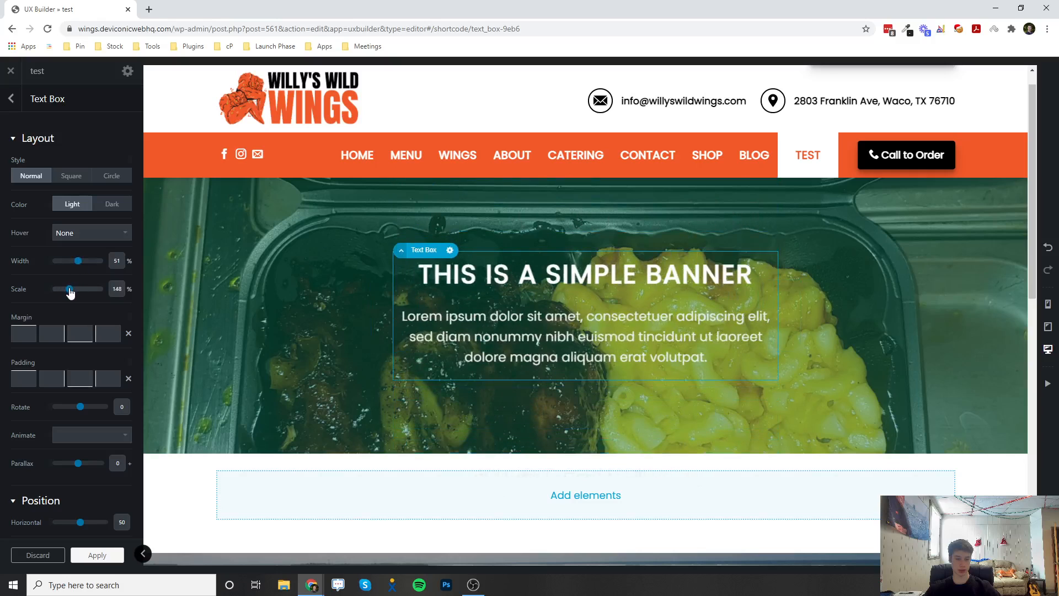
# Preview left and right text alignment, then set the text box back to center
pyautogui.scroll(-3)
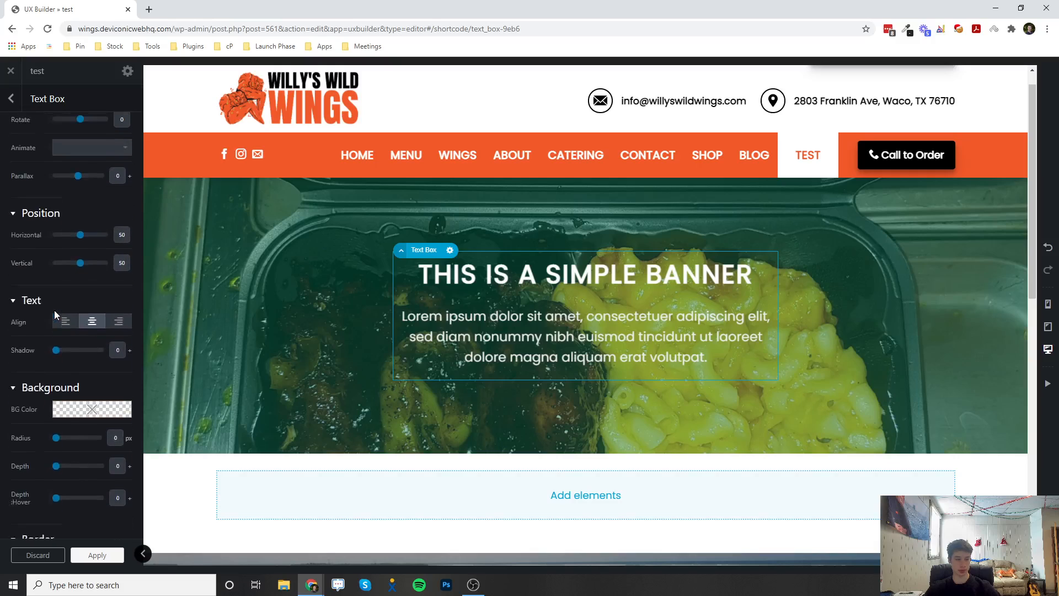
pyautogui.click(66, 333)
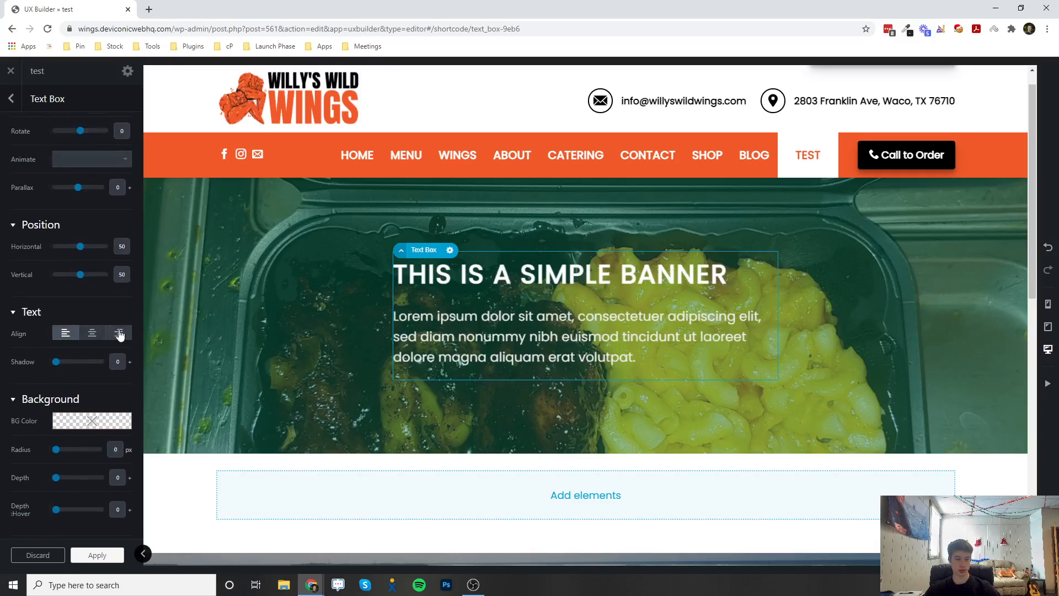
pyautogui.click(118, 332)
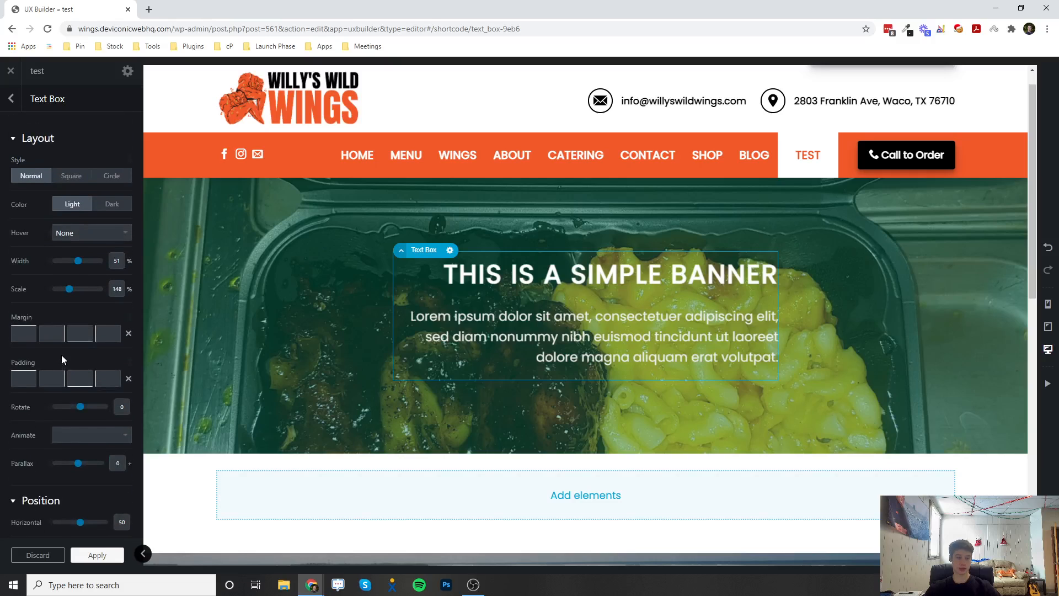
pyautogui.scroll(-3)
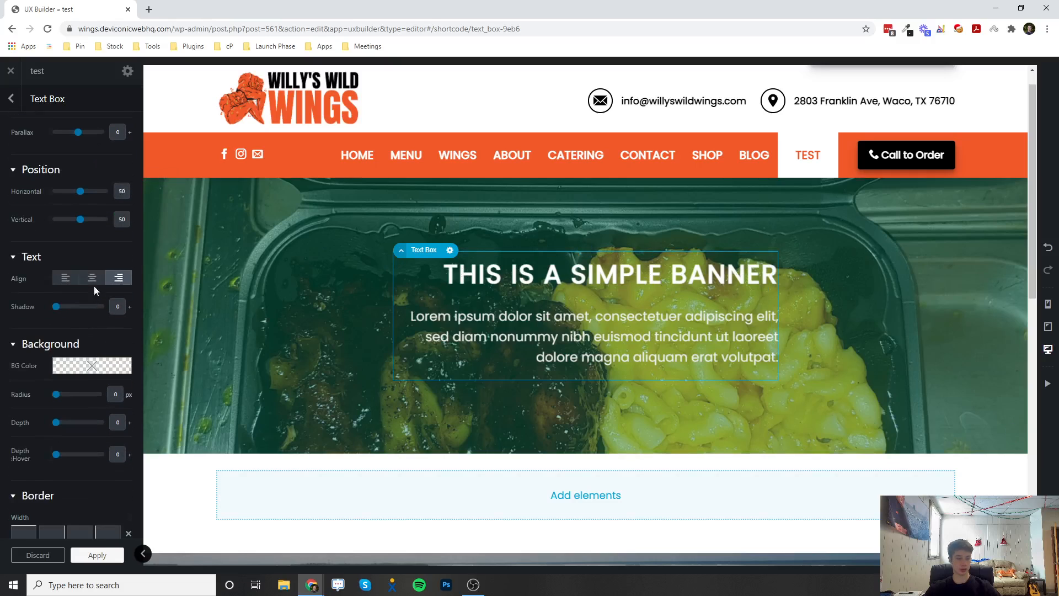
pyautogui.click(92, 278)
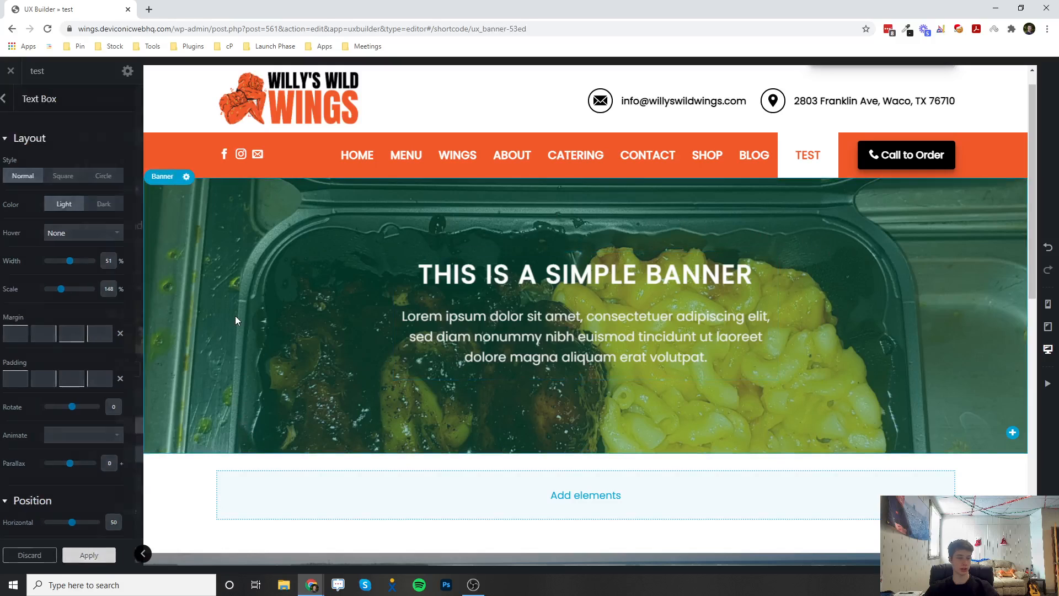
# Reopen the banner's own settings by selecting the banner background
pyautogui.click(186, 177)
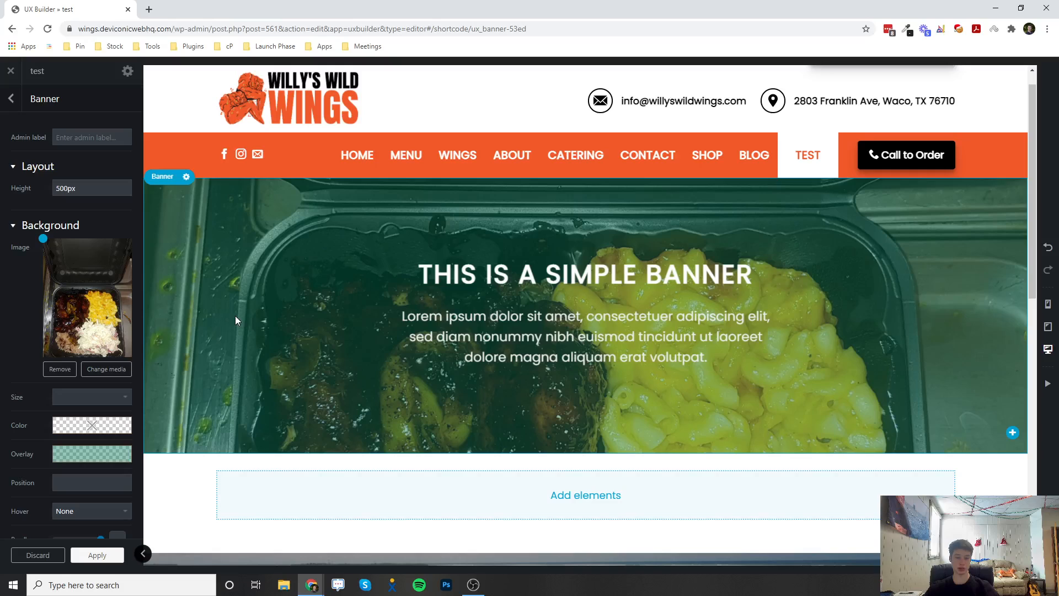
pyautogui.click(497, 273)
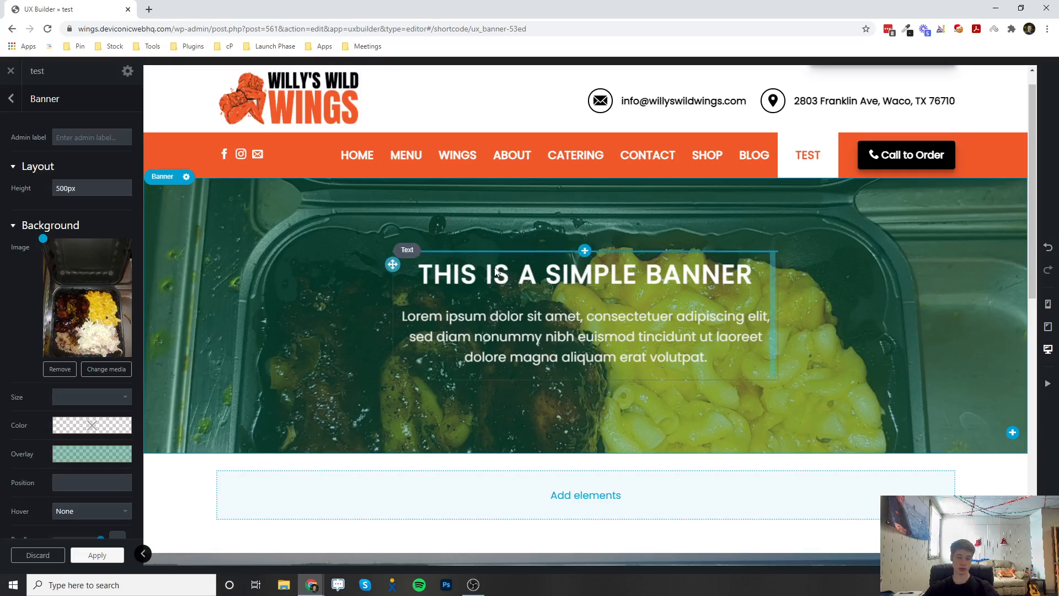